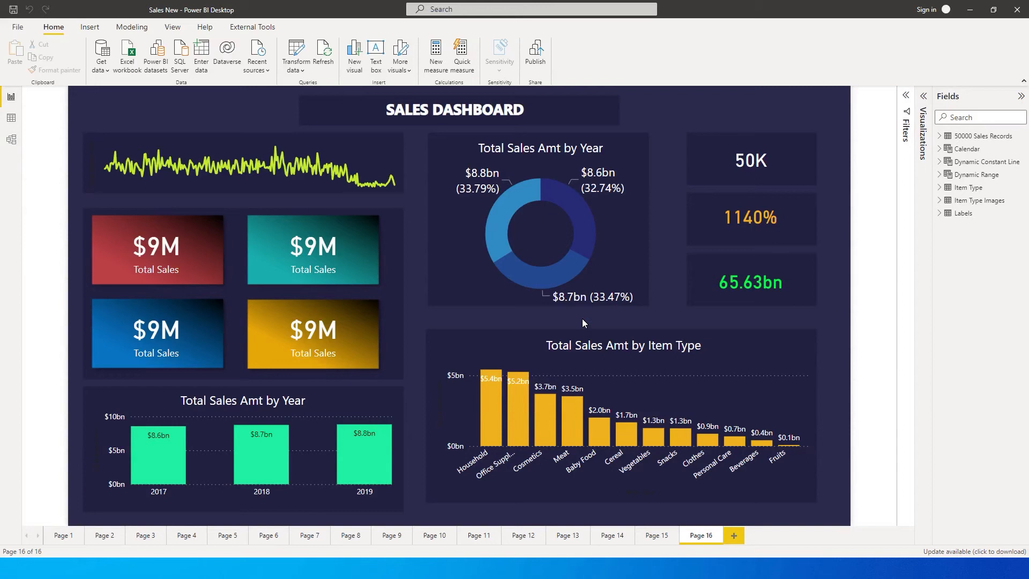
# Step: Open the Item Type query in Power Query Editor from the Fields pane
pyautogui.click(457, 109)
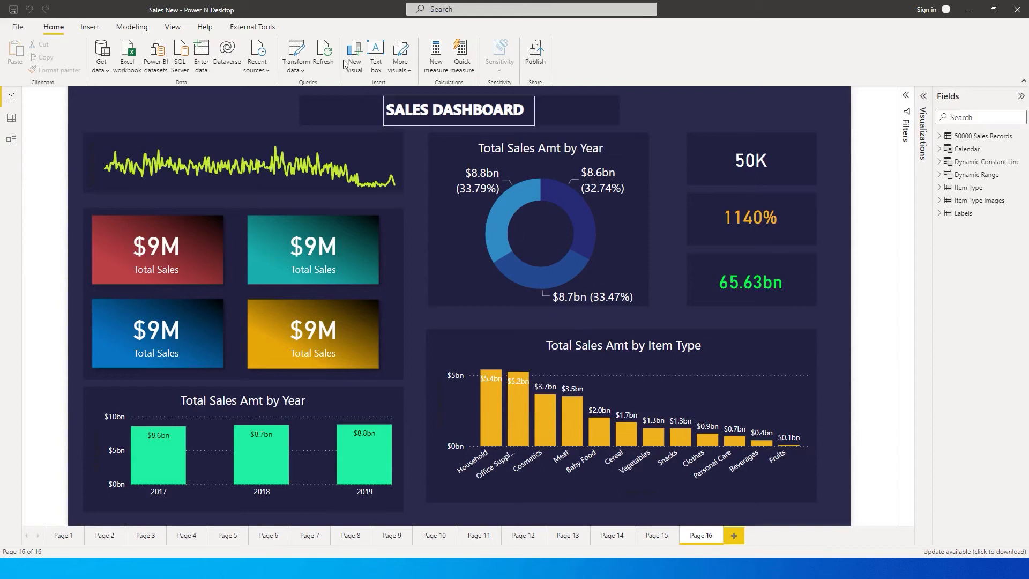
pyautogui.moveTo(324, 54)
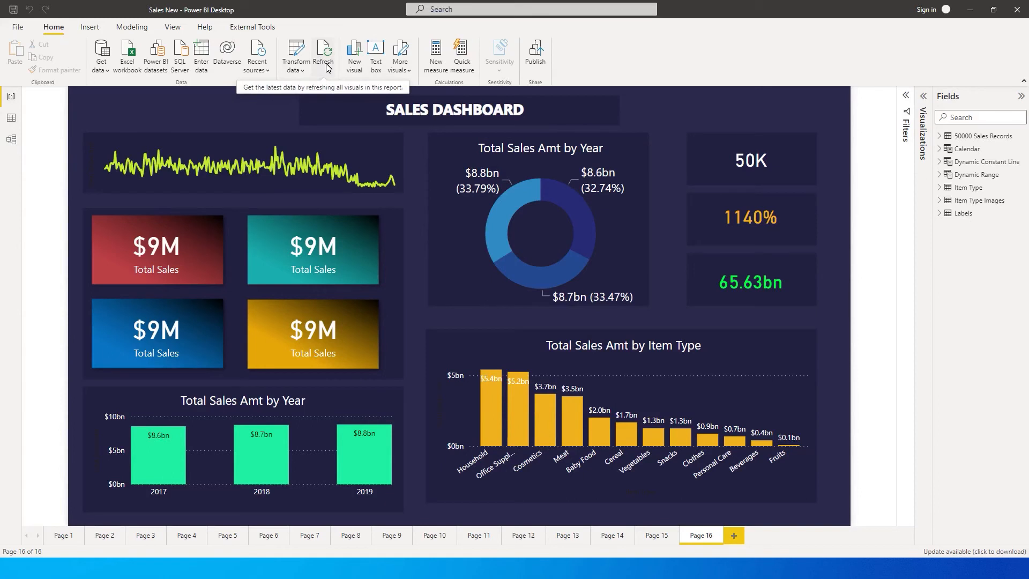
pyautogui.moveTo(895, 251)
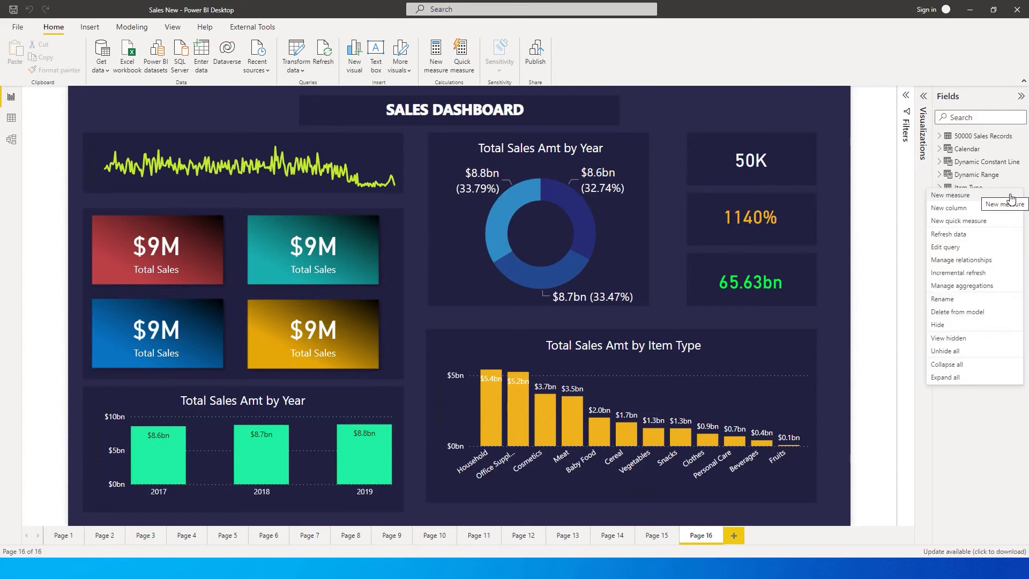
pyautogui.moveTo(945, 249)
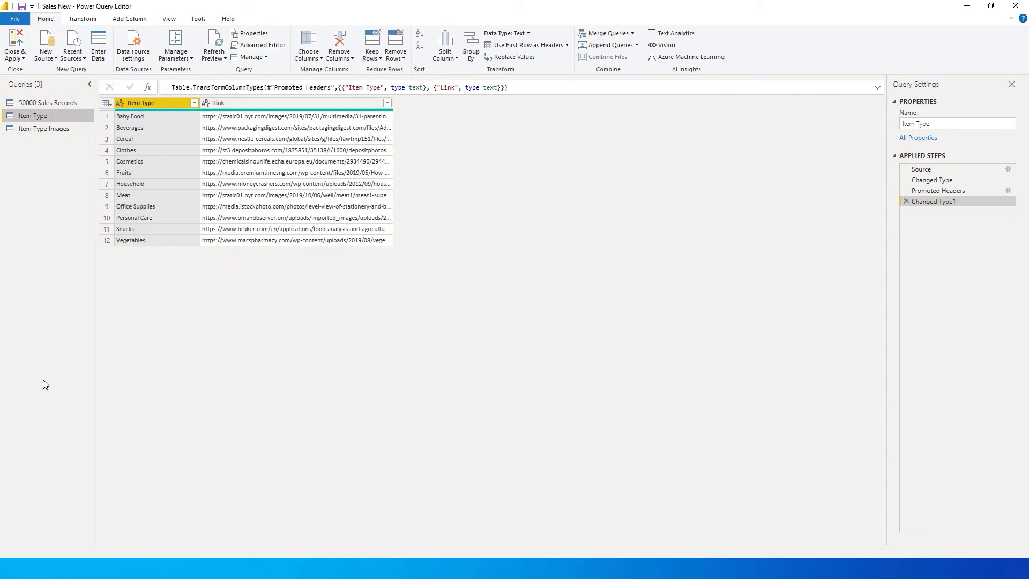
pyautogui.moveTo(62, 191)
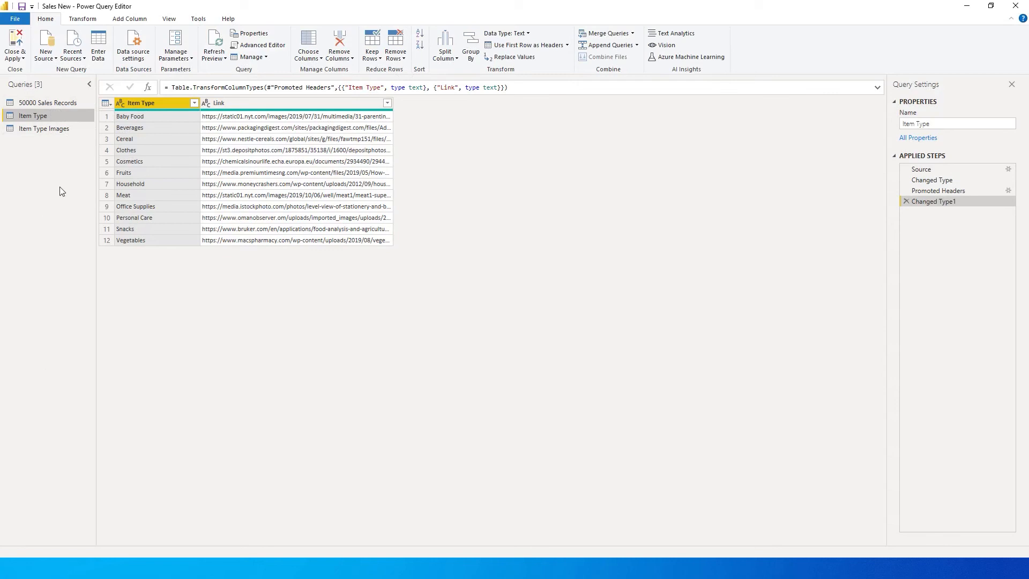
# Step: Uncheck Include in report refresh for the Item Type query and return to the report
pyautogui.rightClick(32, 116)
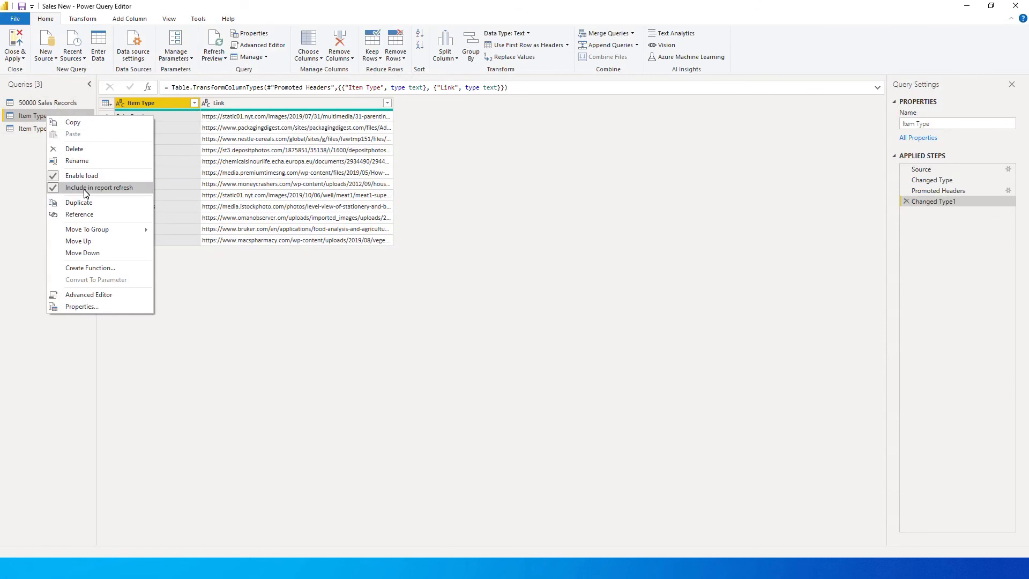
pyautogui.moveTo(106, 196)
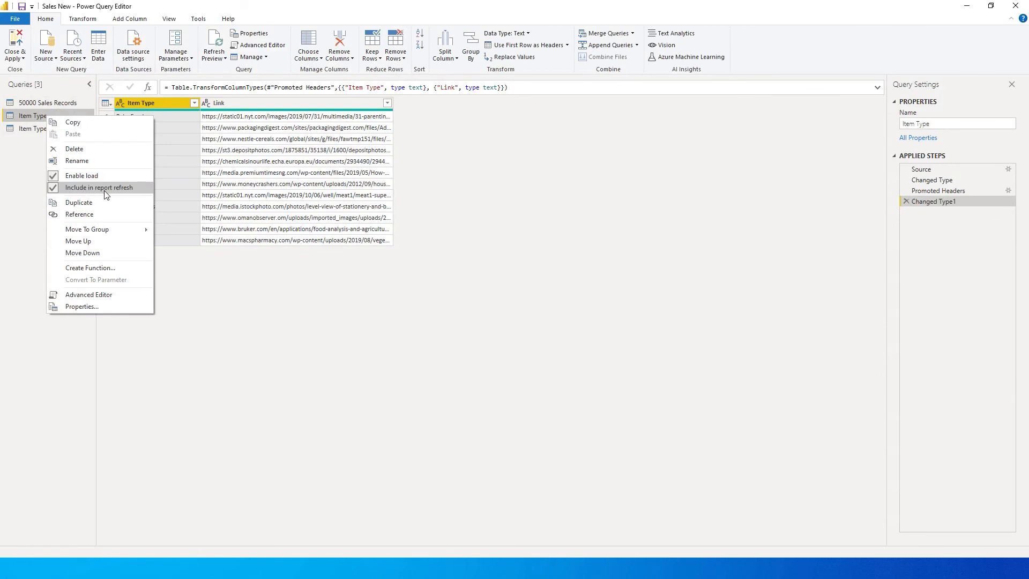
pyautogui.click(14, 46)
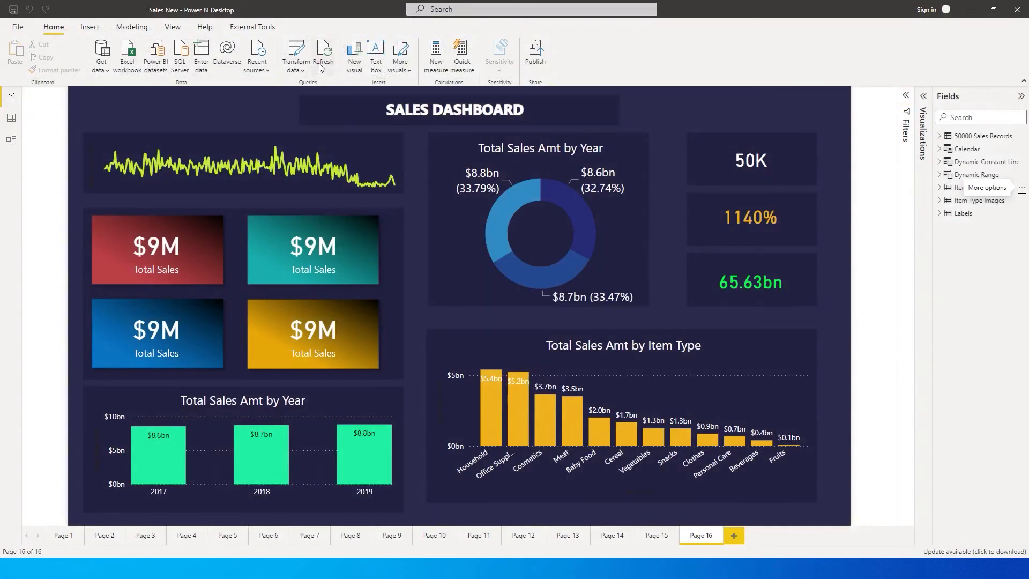
# Step: Refresh all report data, then close the dialog reporting the missing sales file and blocked images
pyautogui.click(322, 53)
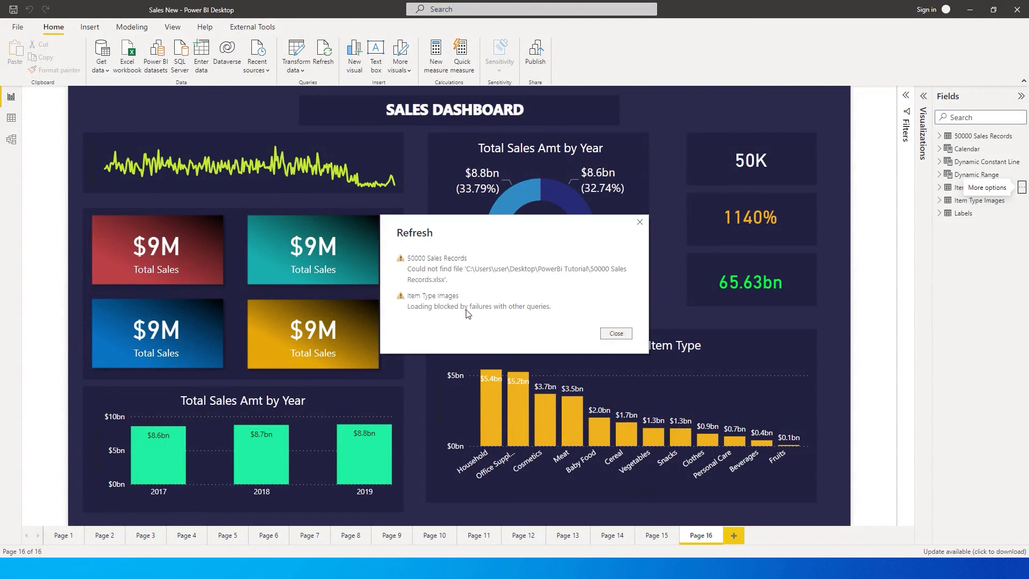
pyautogui.moveTo(1007, 170)
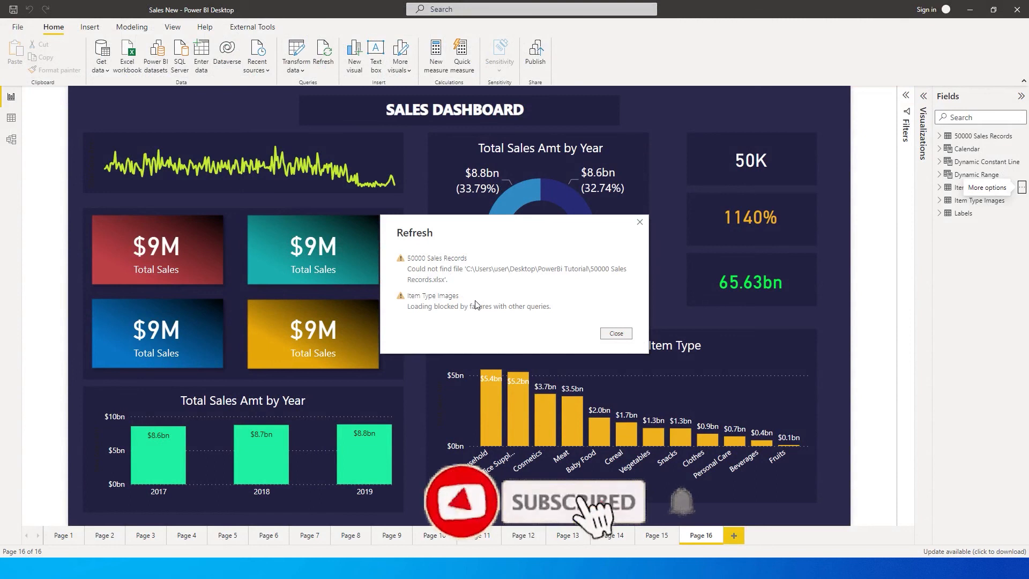
pyautogui.moveTo(615, 338)
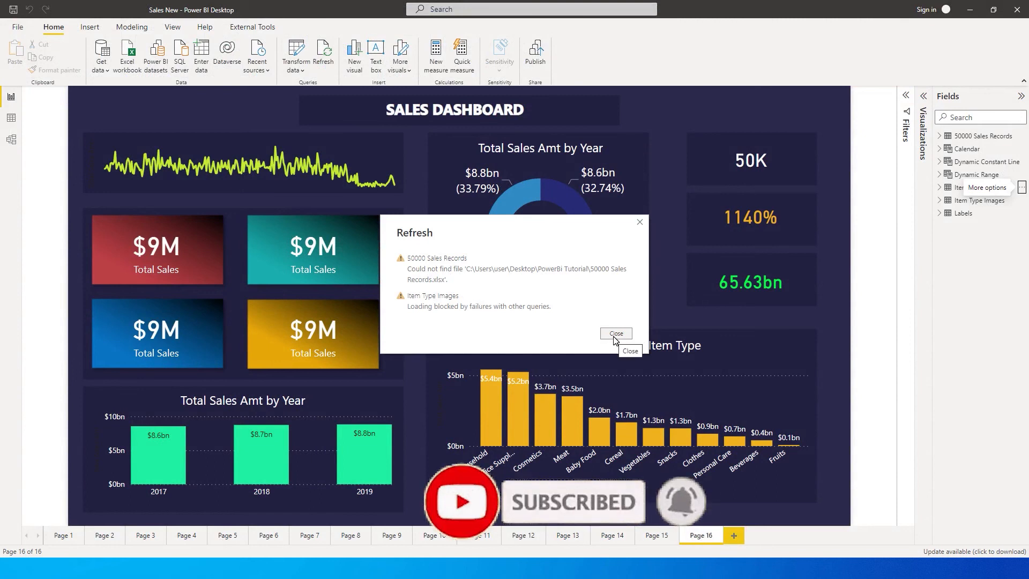
pyautogui.click(614, 333)
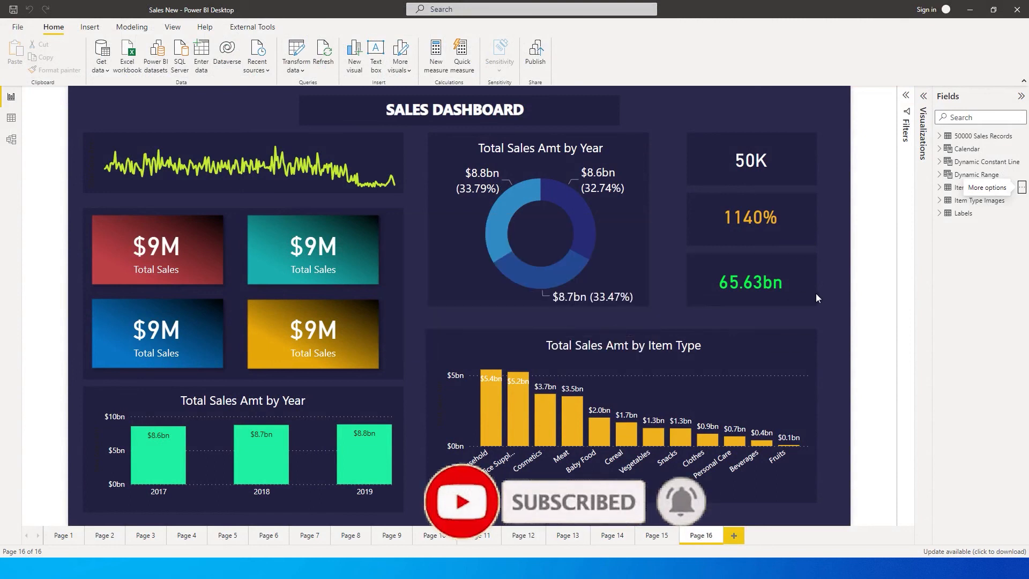